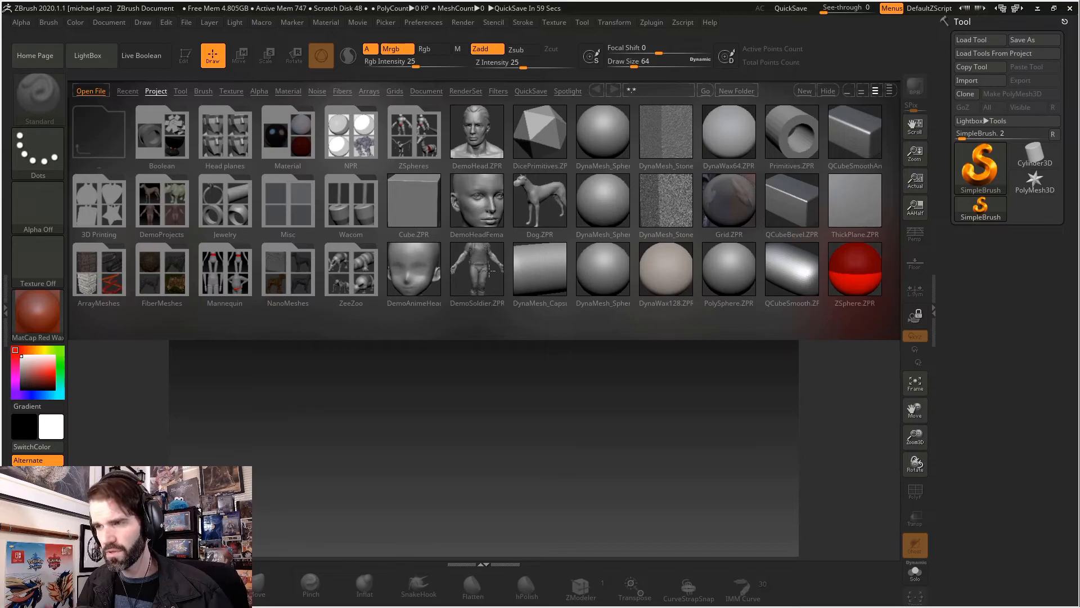
- Load the DemoSoldier.ZPR project from the LightBox Project browser
click(89, 56)
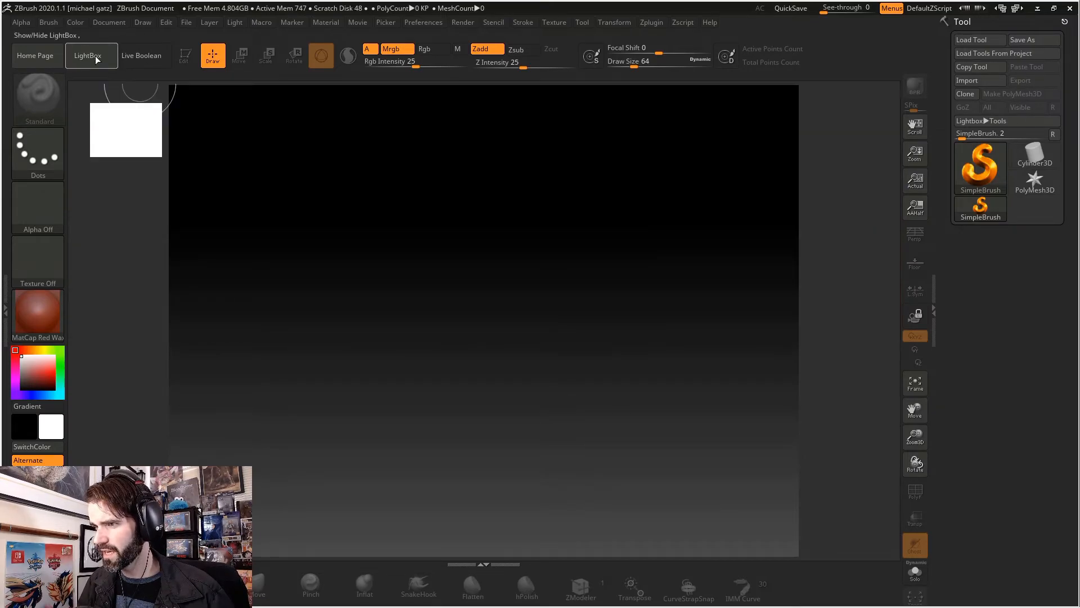
click(88, 55)
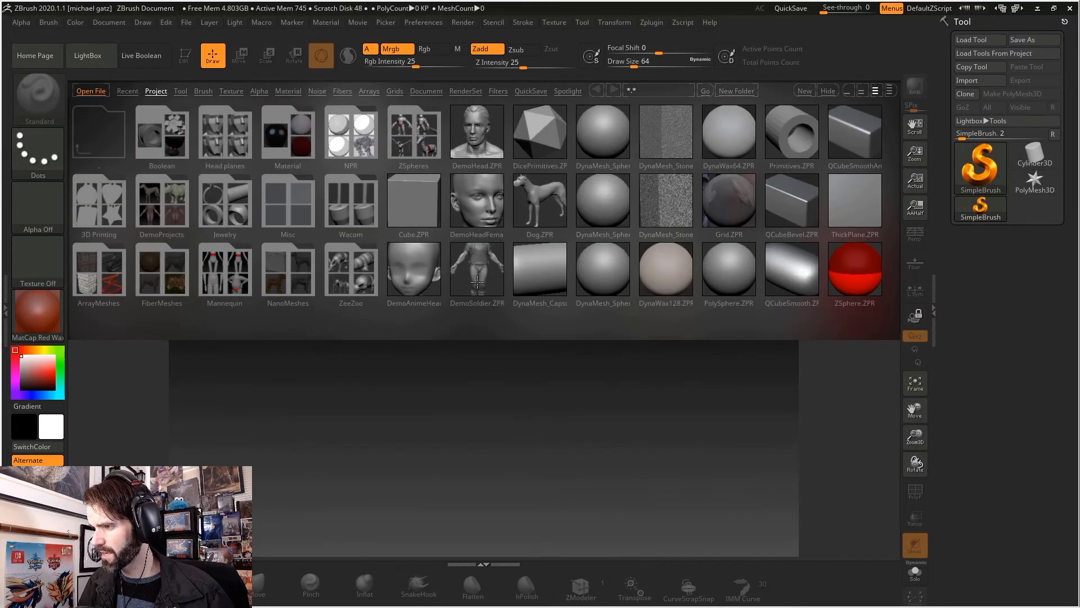
double_click(476, 269)
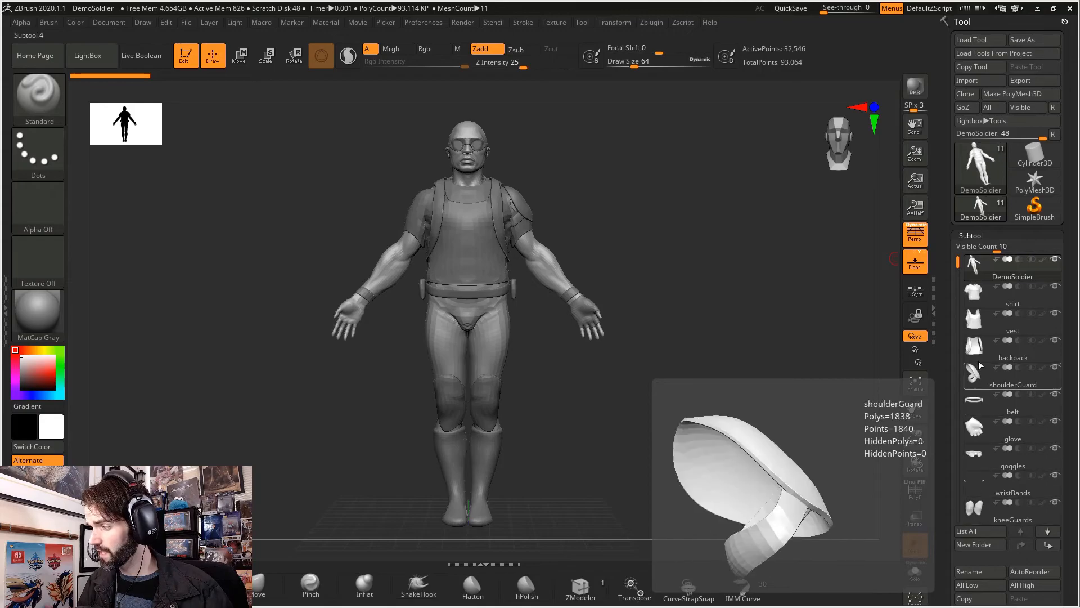
- Merge the soldier's visible subtools into a new Merged_DemoSoldier tool
click(292, 55)
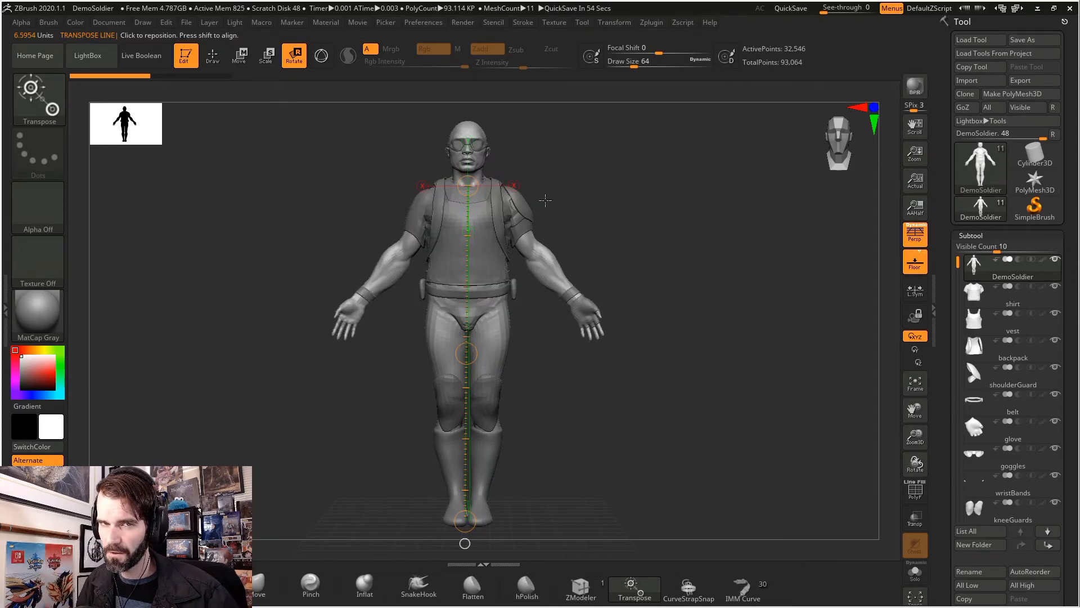
click(212, 56)
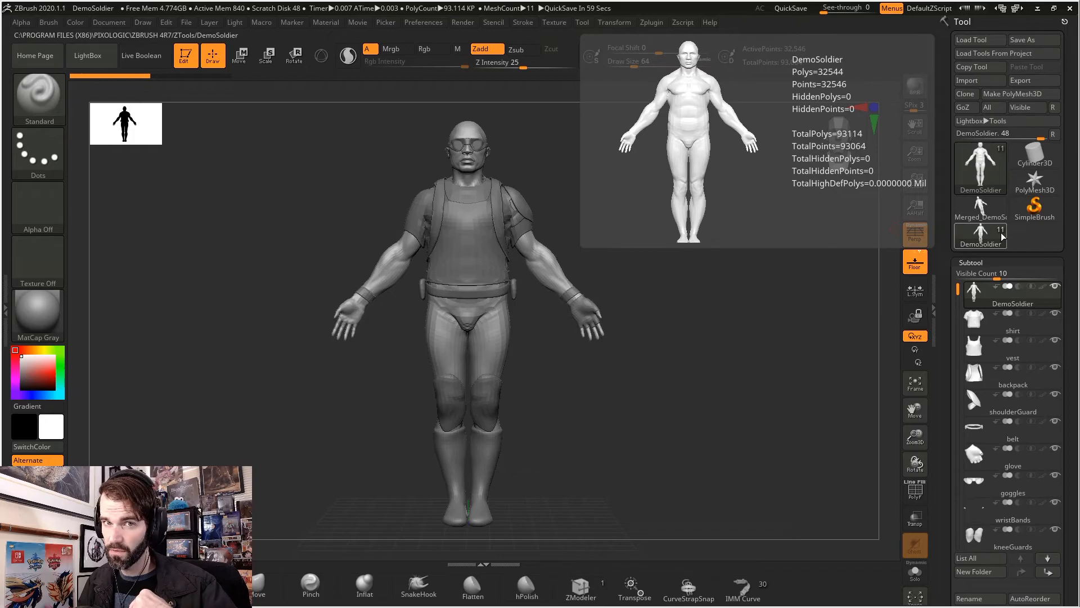
- Make Merged_DemoSoldier the active tool in the Tool palette
click(979, 206)
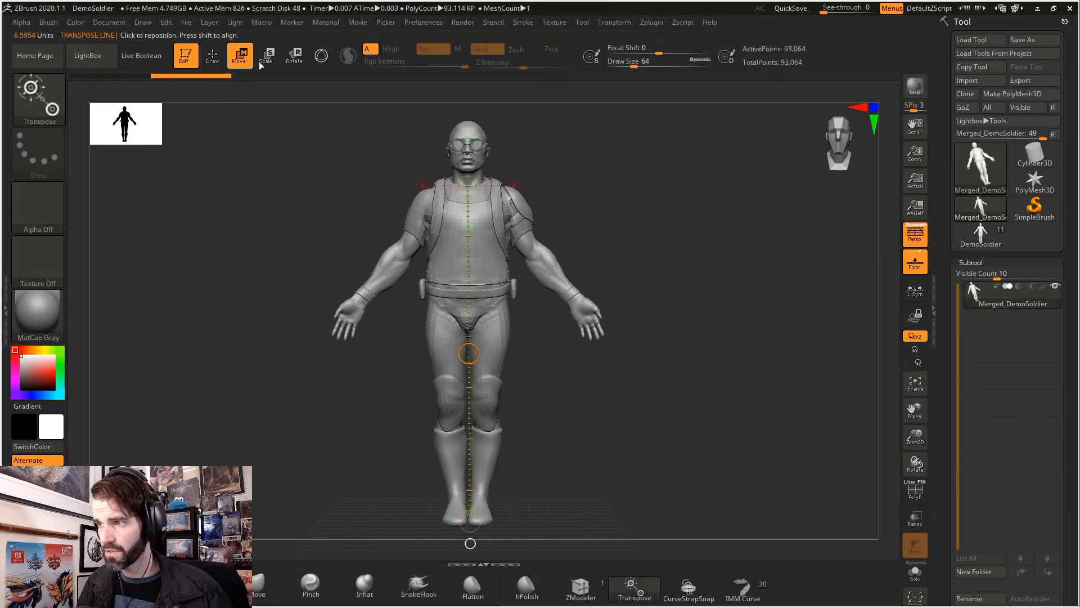
- Switch the transpose line to Rotate mode for posing the free arm
click(320, 55)
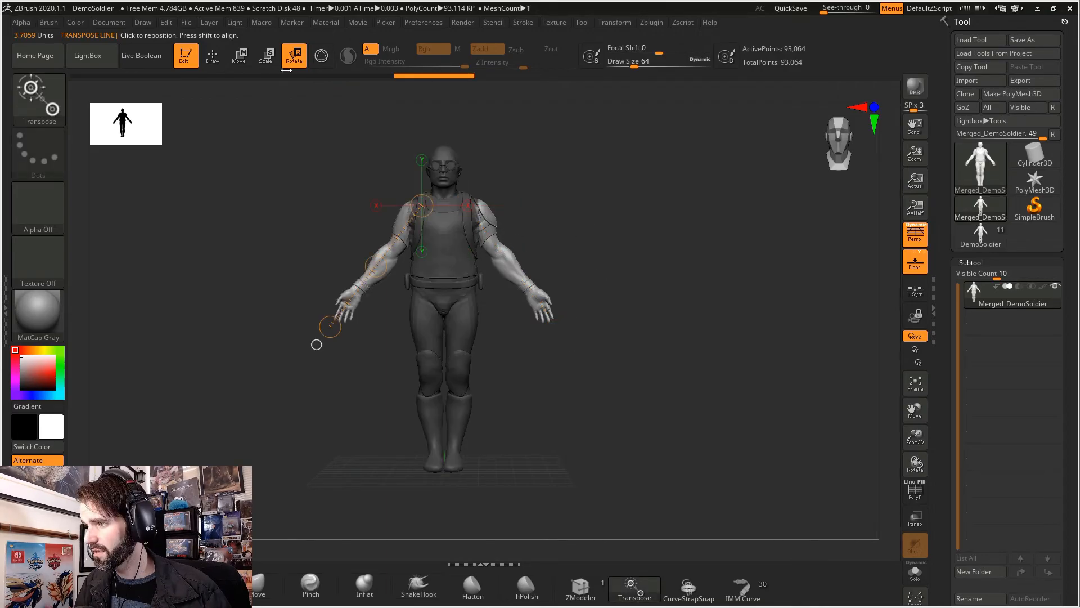
- Rotate the free arm at the shoulder, then bend it further at the elbow
drag(330, 326, 433, 221)
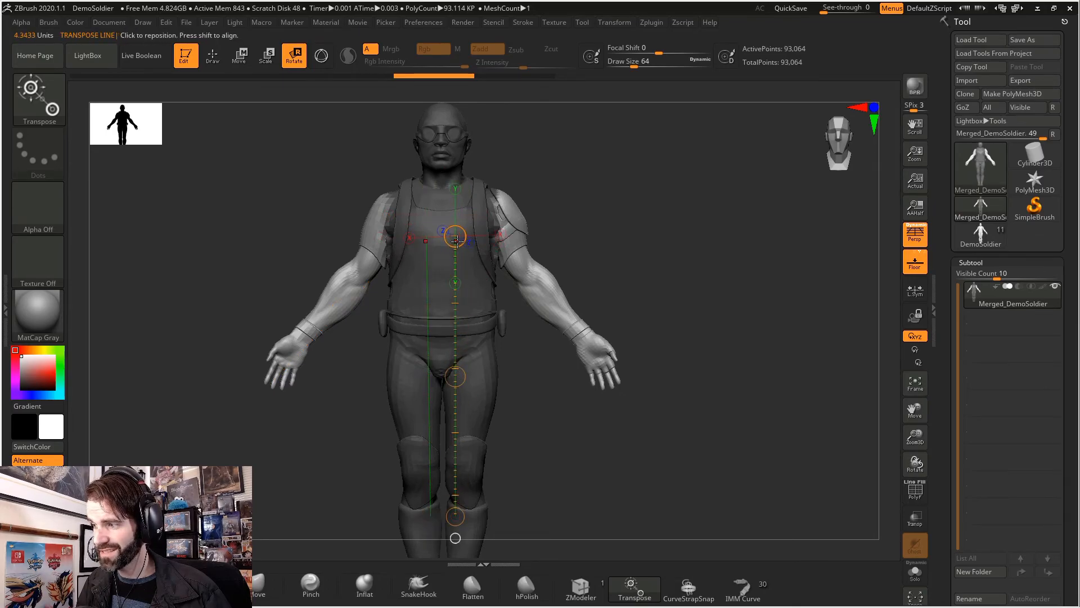
drag(455, 237, 324, 331)
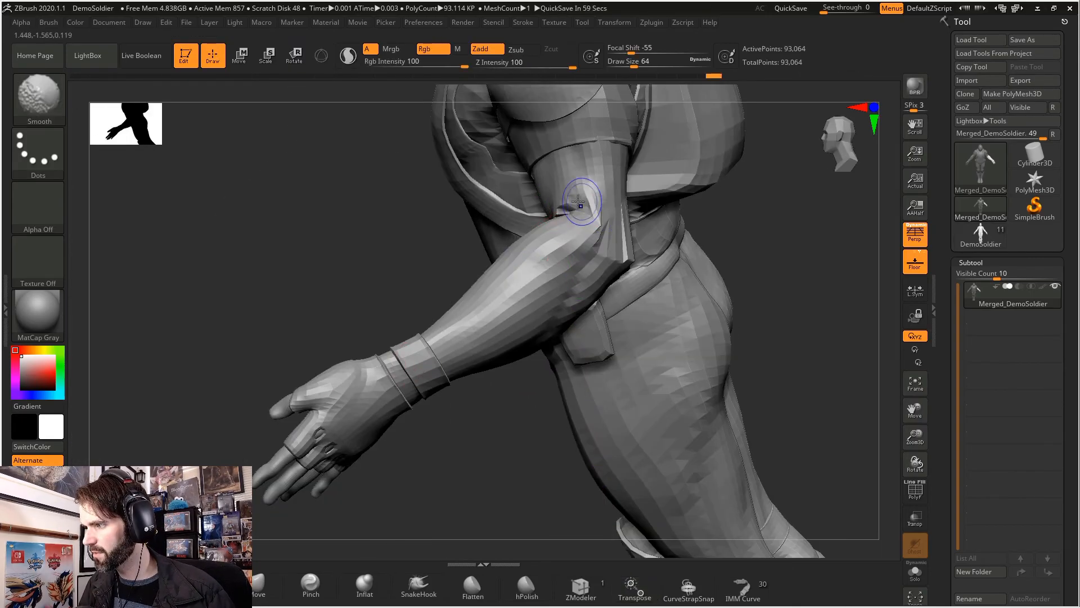
- Smooth the creased elbow geometry with a Shift-brush stroke
drag(579, 203, 687, 262)
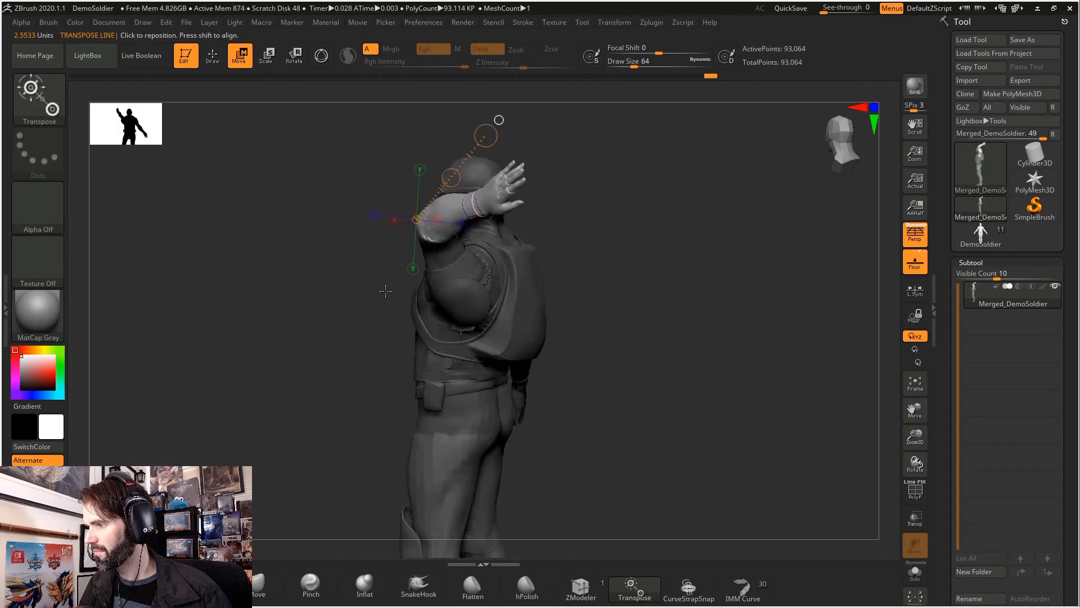
- Undo the arm rotation and masking to restore the arms-out pose
click(294, 55)
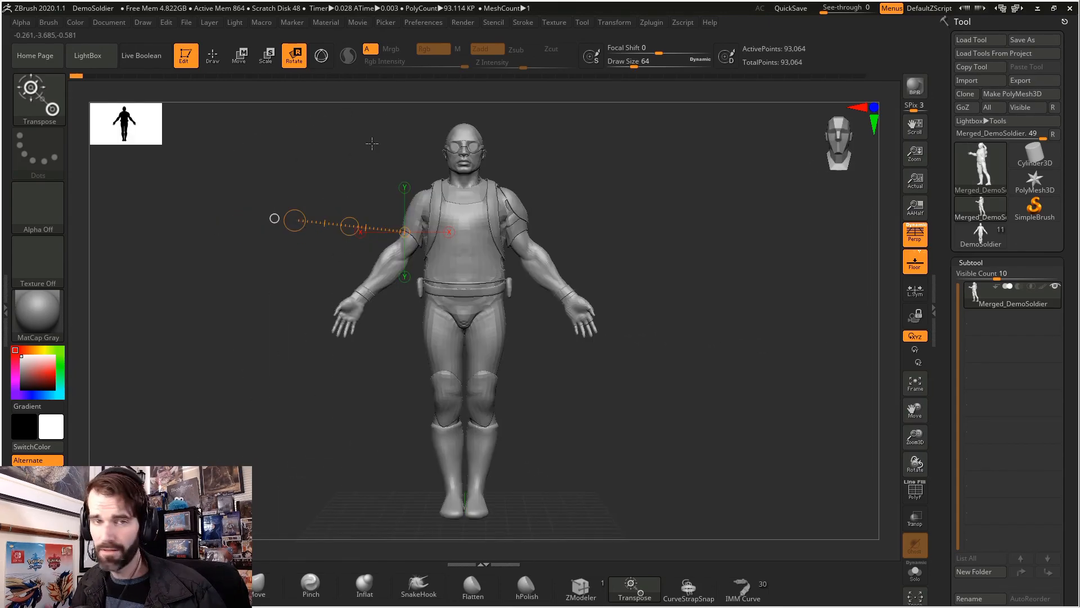
- Set Transpose to Rotate, accept the undo-history warning, and turn the right arm at the shoulder
click(266, 55)
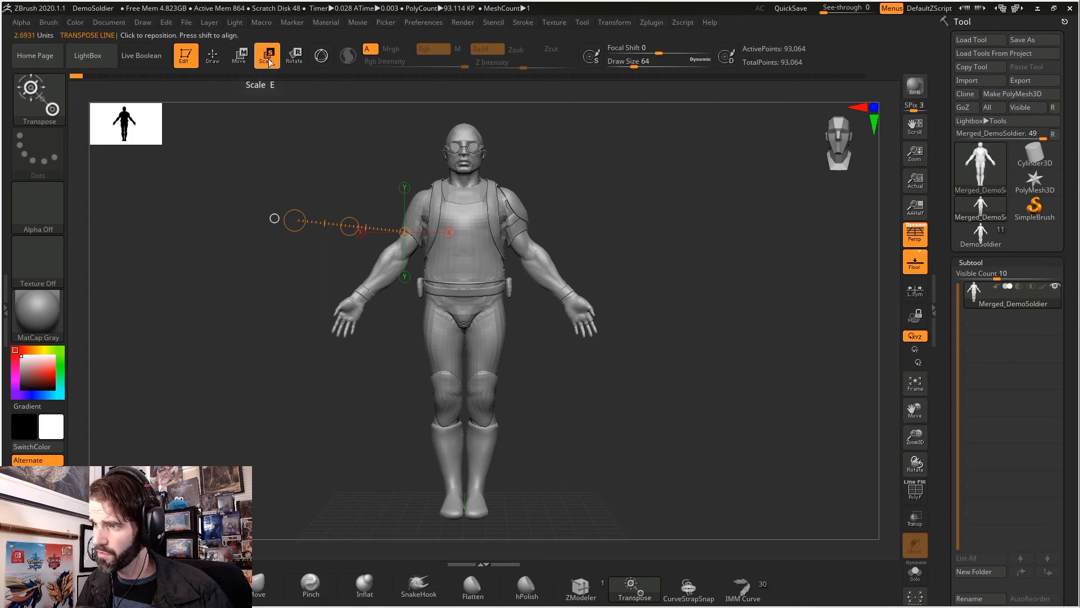
click(292, 56)
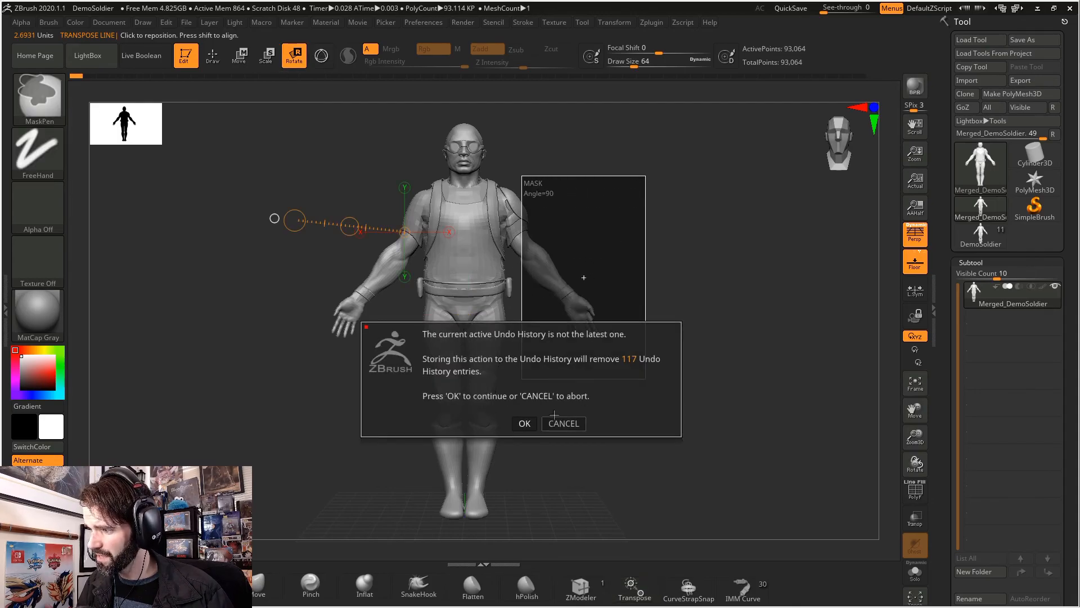
click(524, 423)
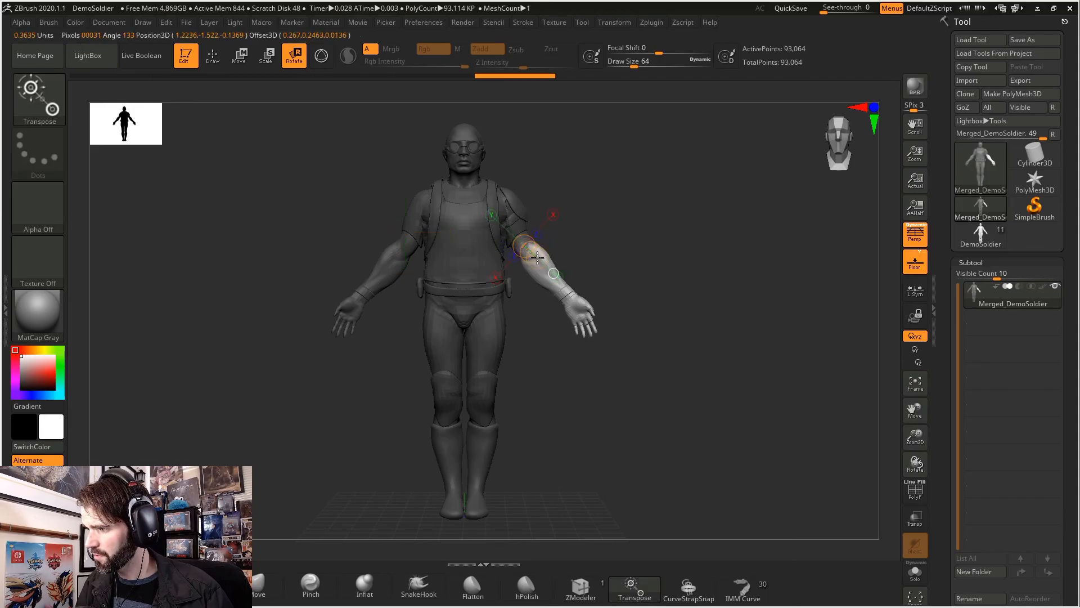
drag(537, 258, 607, 354)
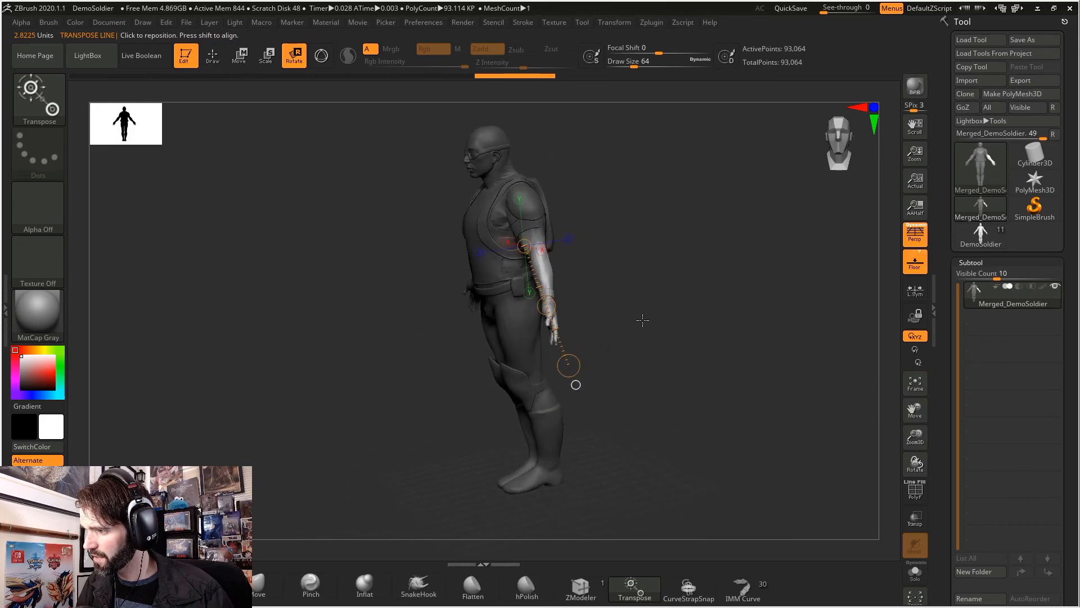
drag(641, 320, 687, 341)
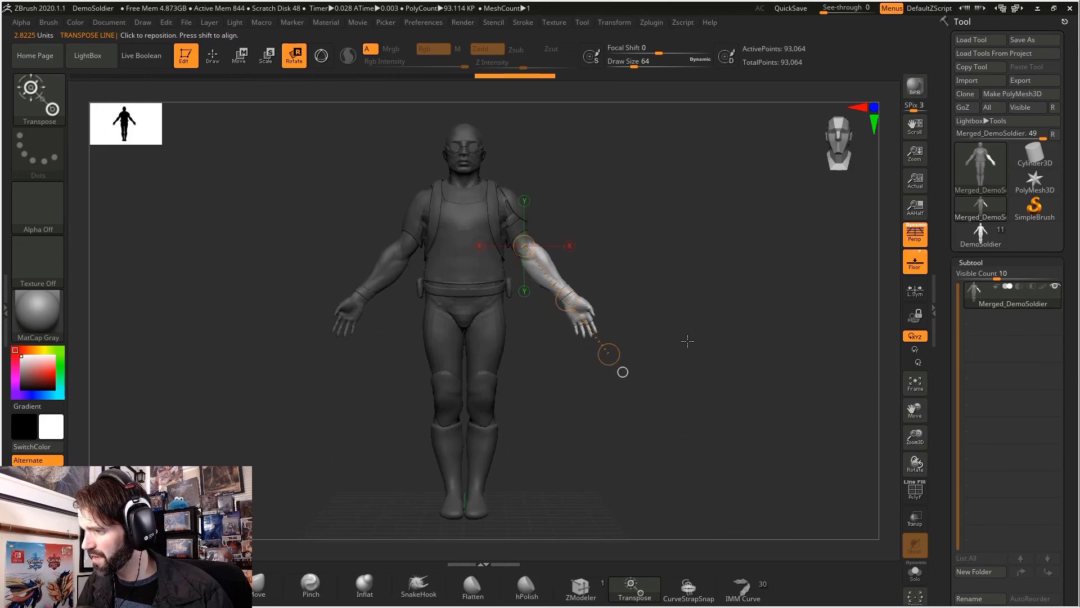